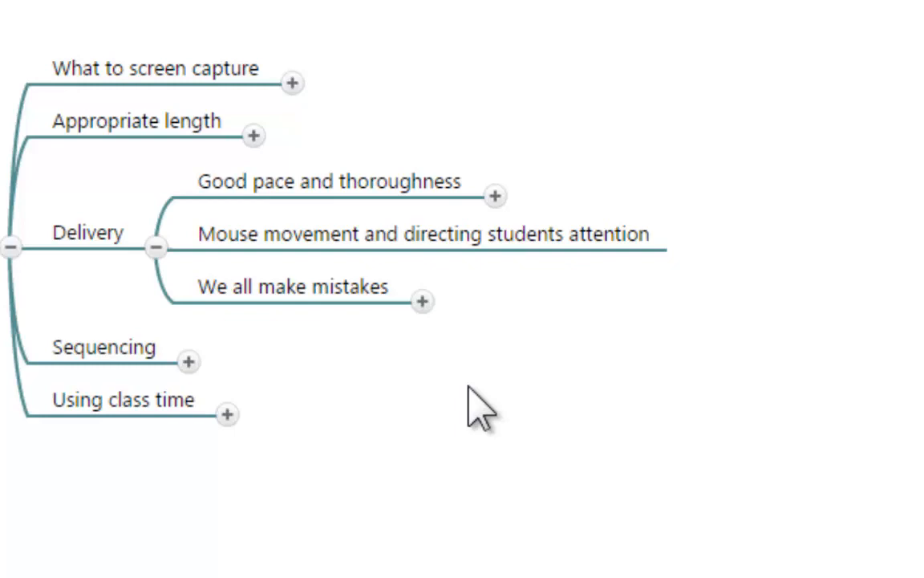
# Switch from the mind map to the browser tab showing the downloaded stadium photo
pyautogui.click(495, 195)
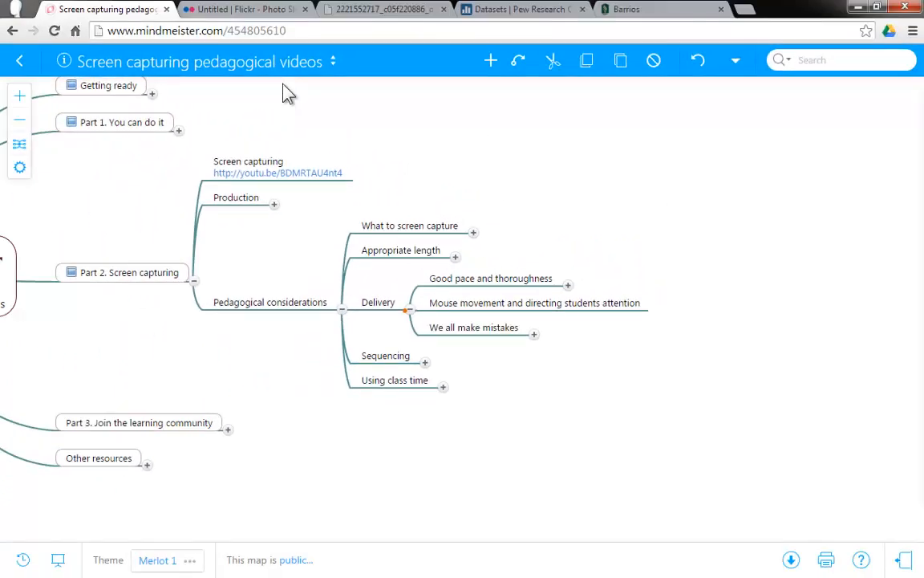
pyautogui.moveTo(179, 130)
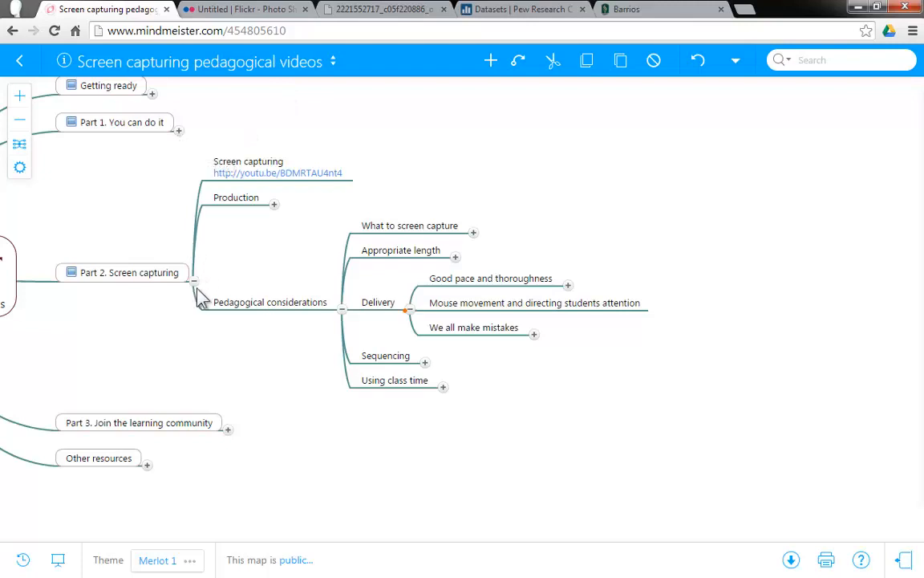
pyautogui.moveTo(241, 442)
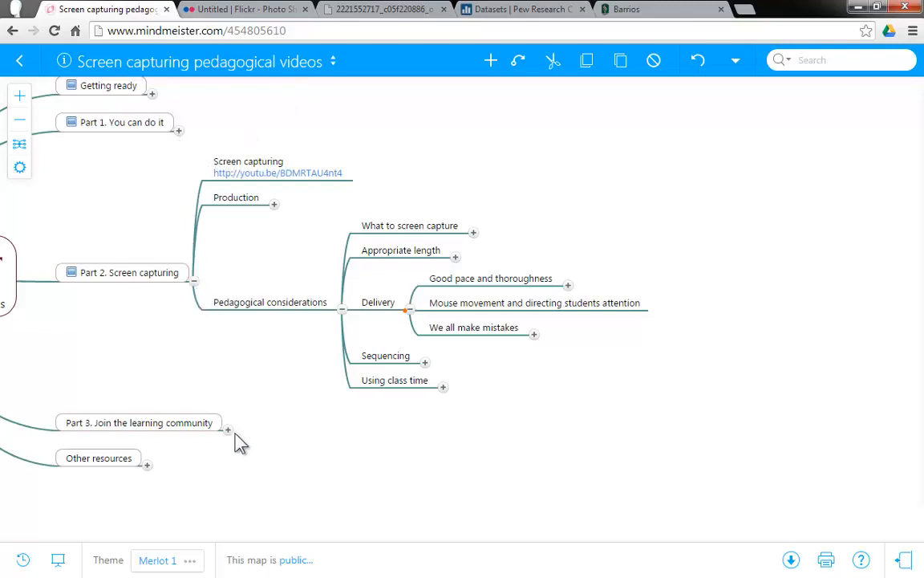
pyautogui.moveTo(598, 321)
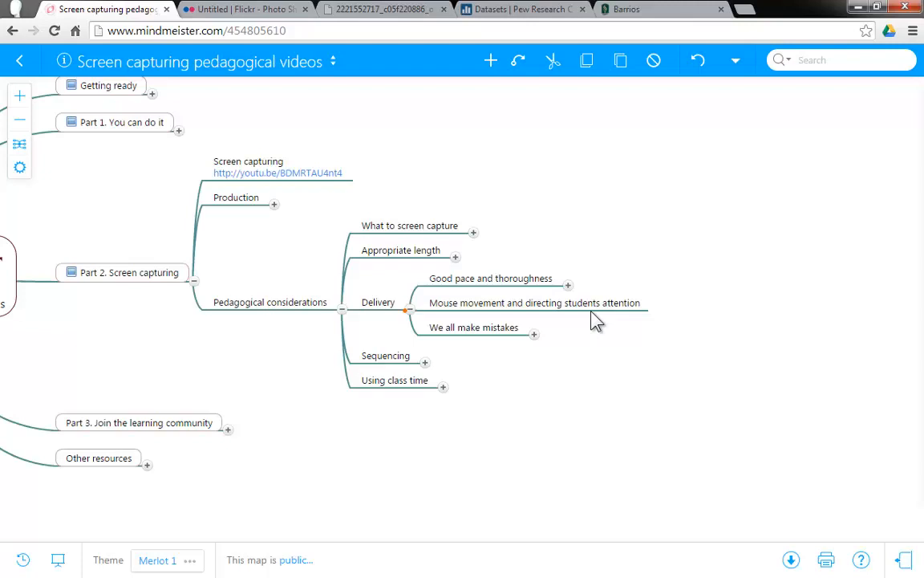
pyautogui.moveTo(661, 311)
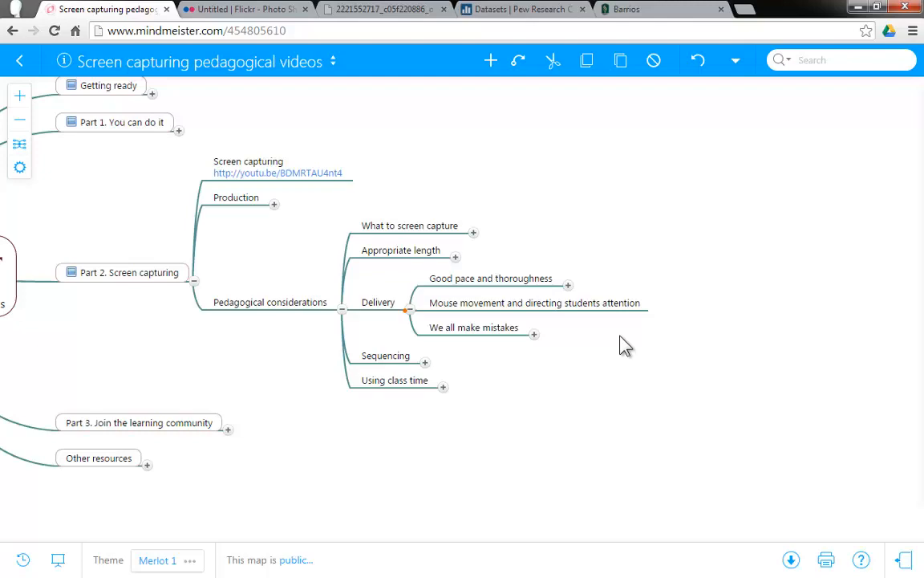
pyautogui.moveTo(599, 339)
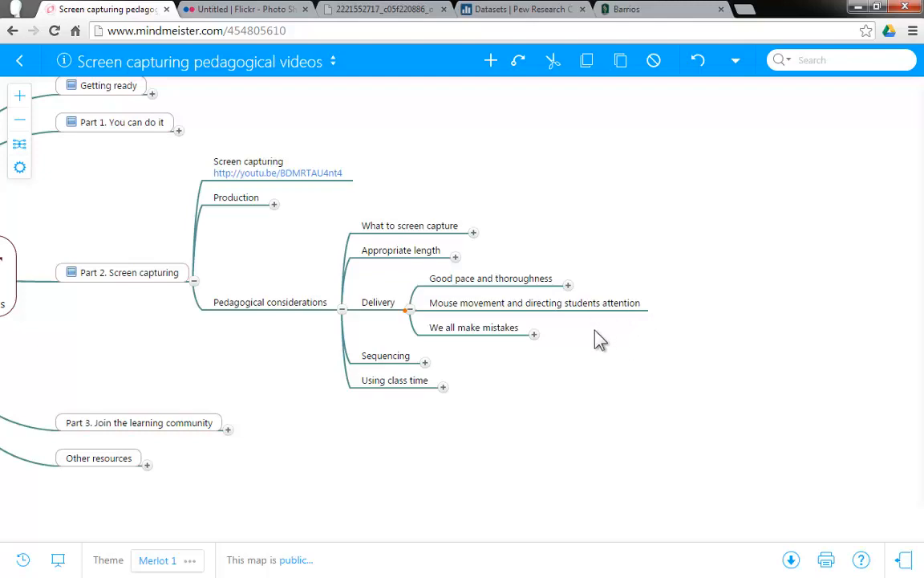
pyautogui.moveTo(445, 28)
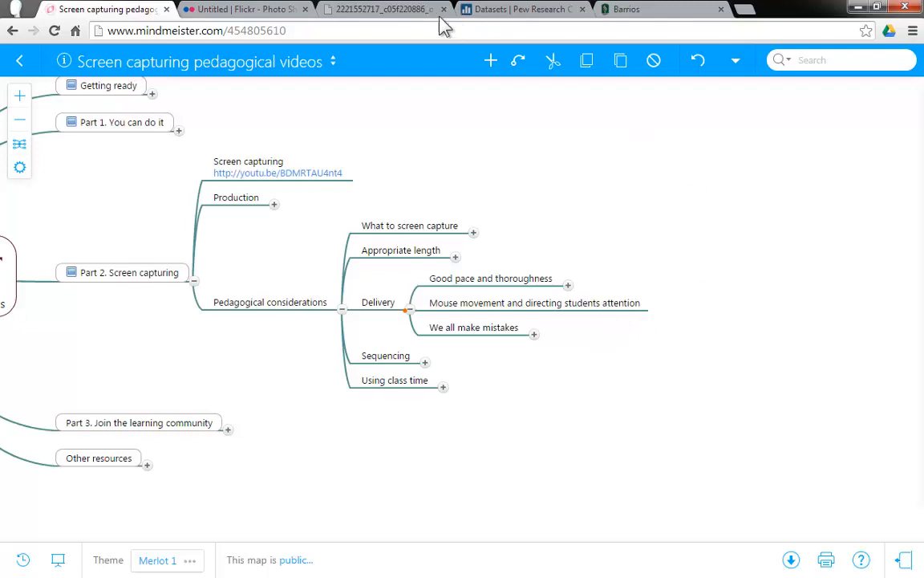
pyautogui.click(377, 9)
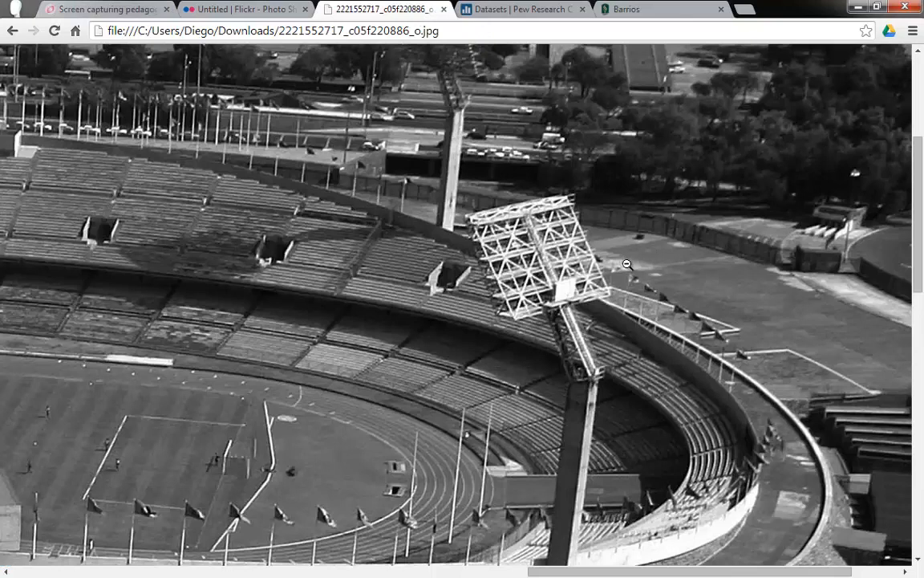
pyautogui.moveTo(707, 343)
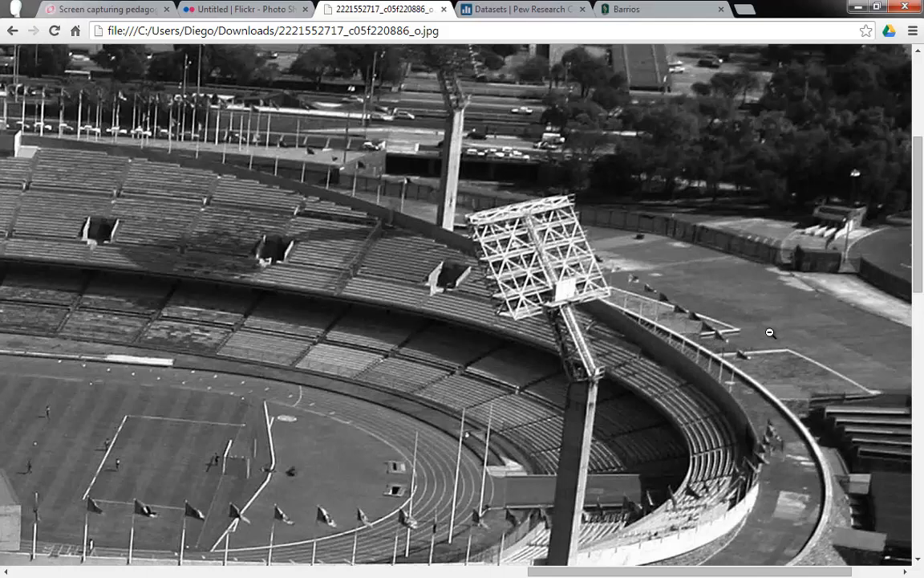
pyautogui.moveTo(134, 32)
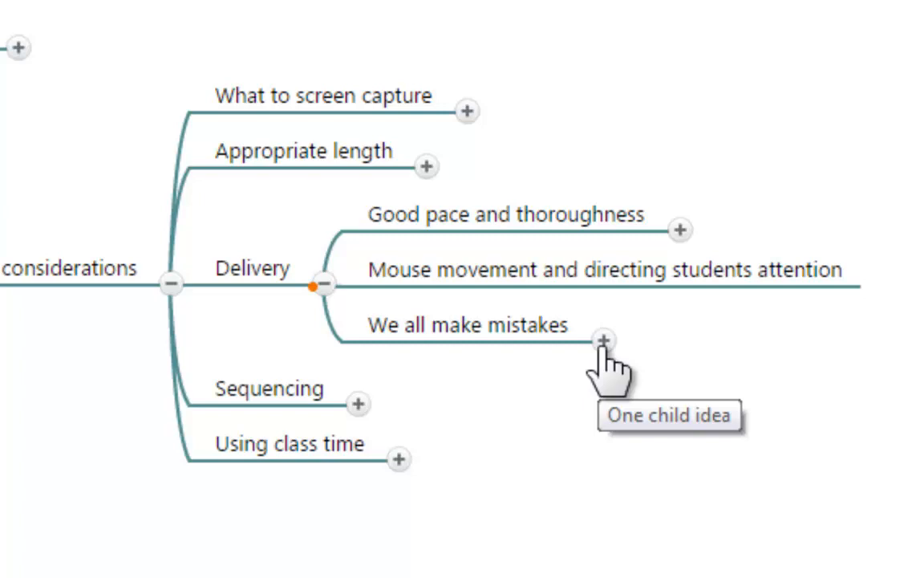
# Expand 'We all make mistakes' to show the child idea about leaving mistakes in software-teaching videos
pyautogui.click(603, 340)
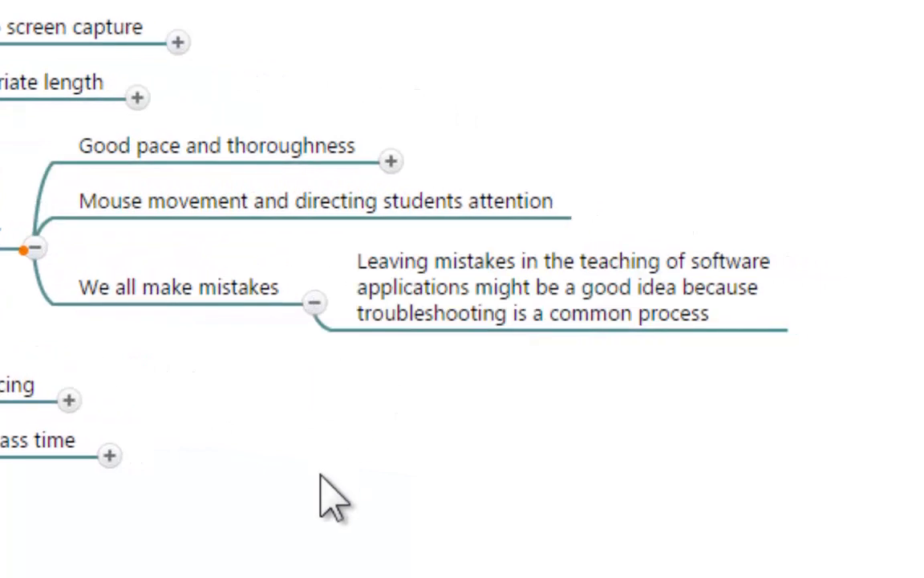